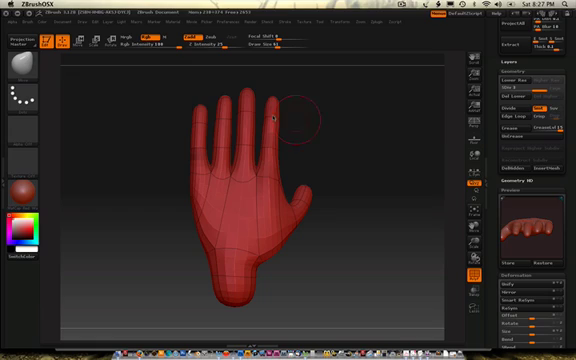
pyautogui.moveTo(183, 90)
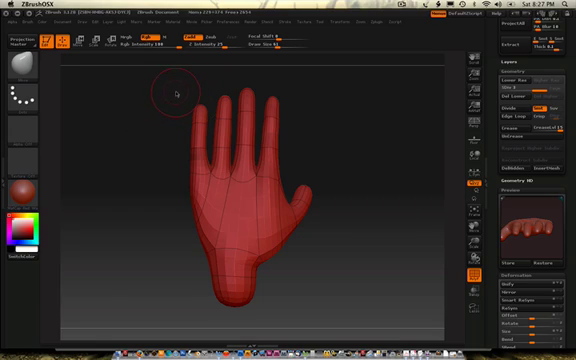
pyautogui.moveTo(262, 96)
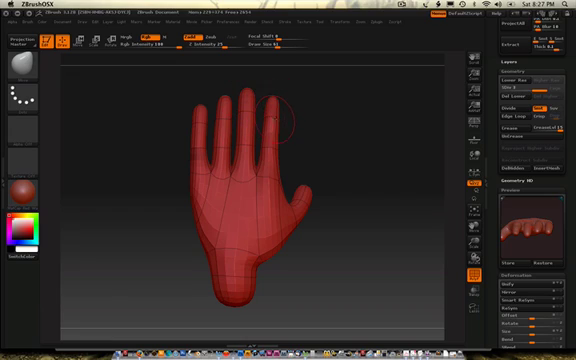
pyautogui.moveTo(202, 80)
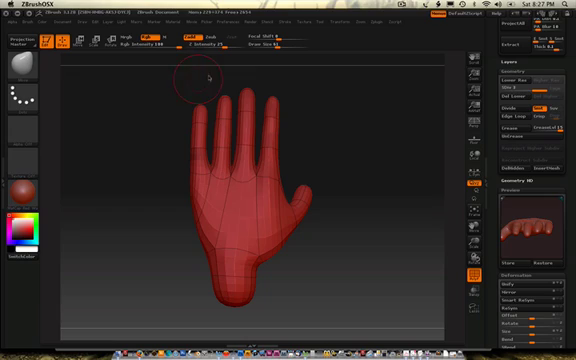